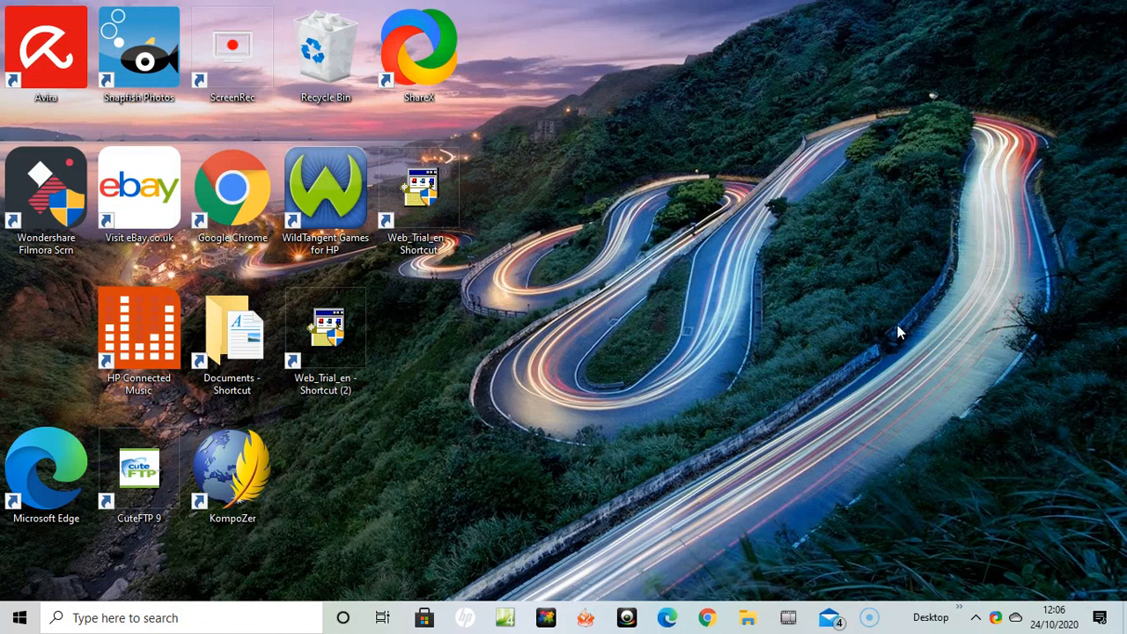
pyautogui.moveTo(708, 342)
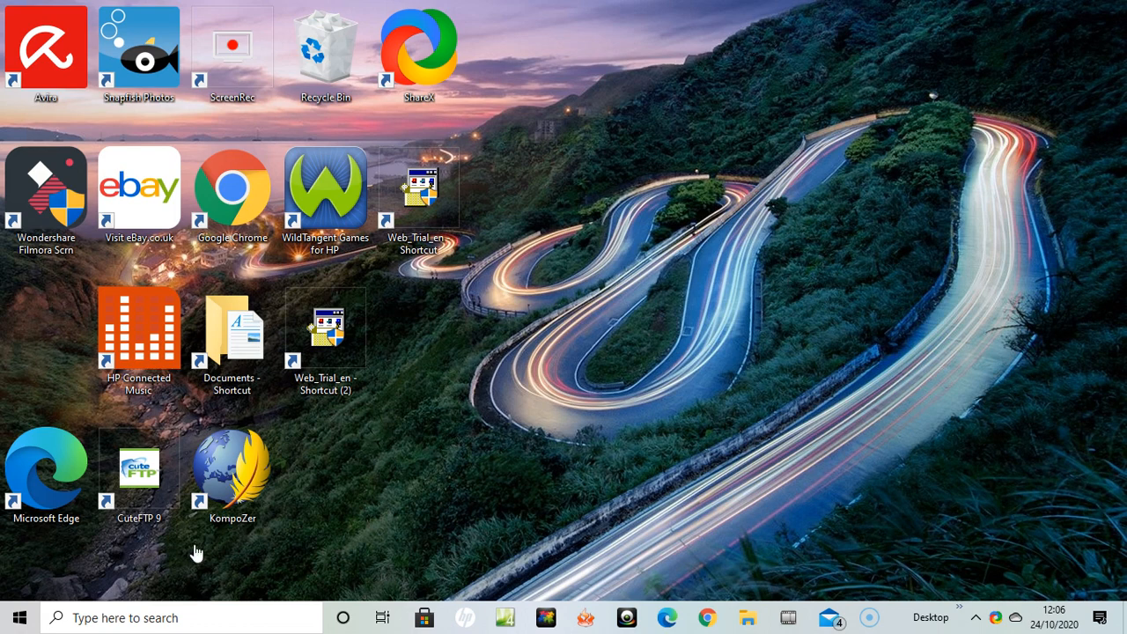
pyautogui.moveTo(17, 616)
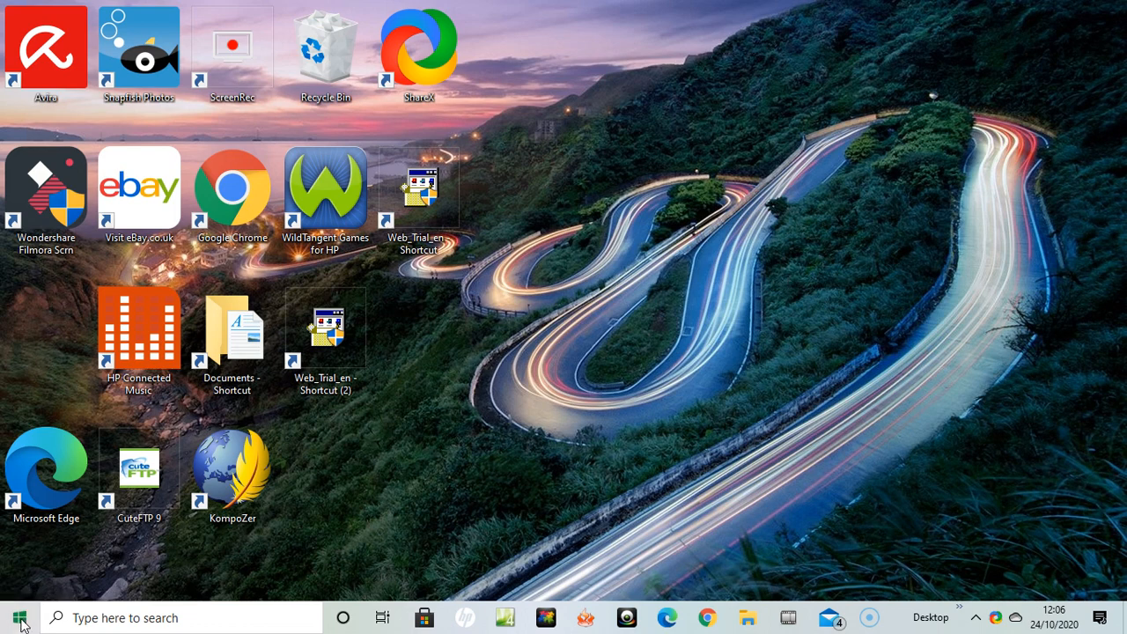
# Search the Start menu for "network connections" to open the Network Connections window.
pyautogui.click(16, 617)
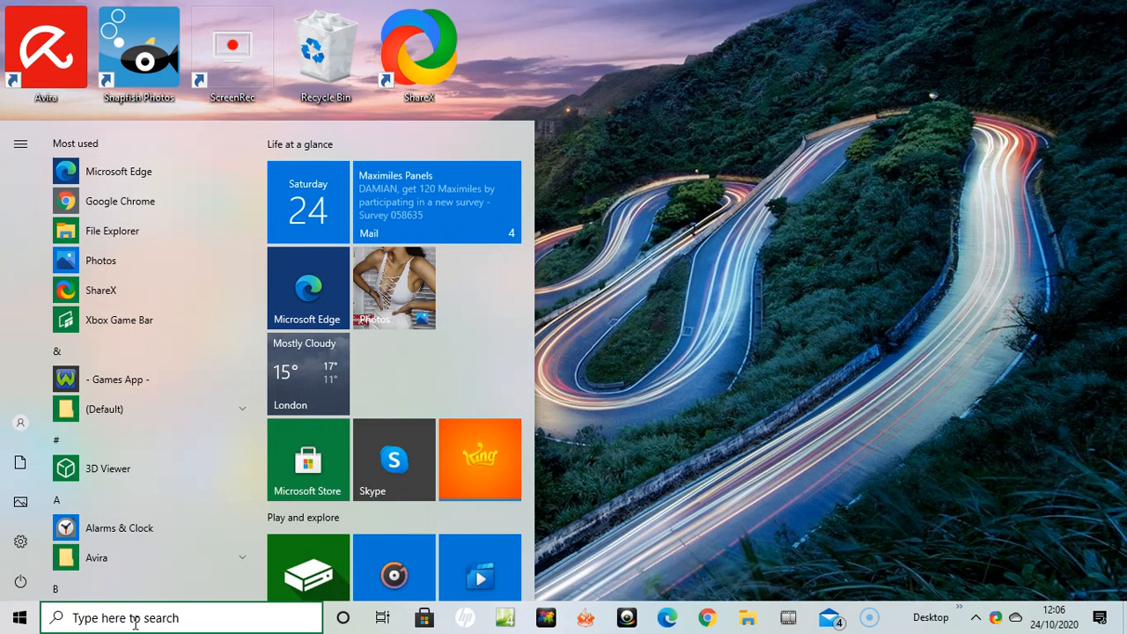
pyautogui.write('network connec')
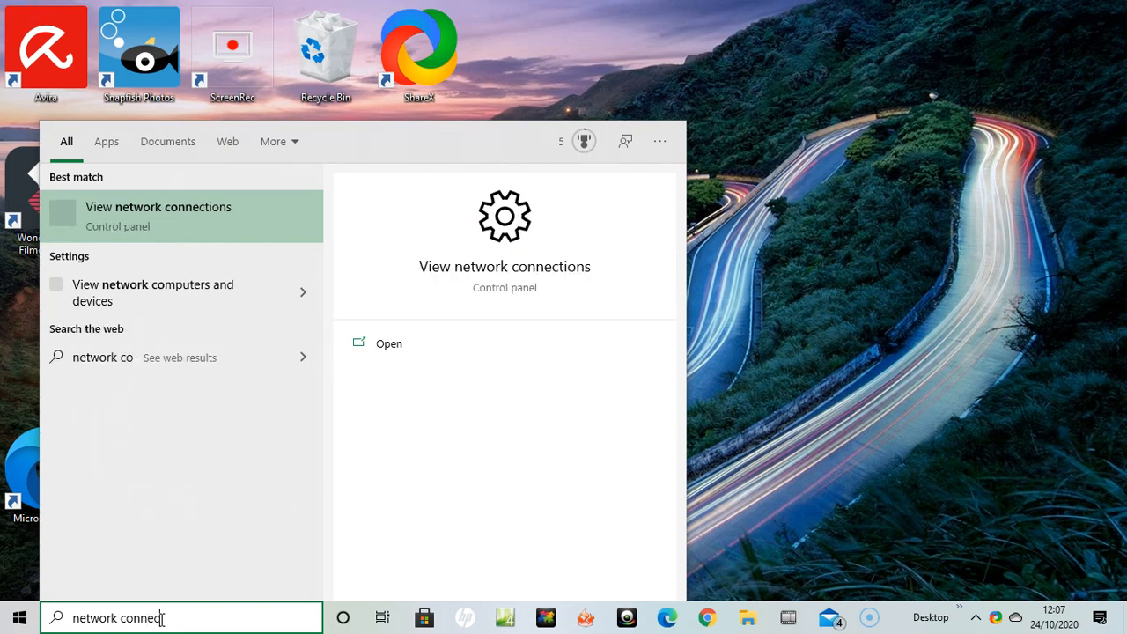
pyautogui.write('tions')
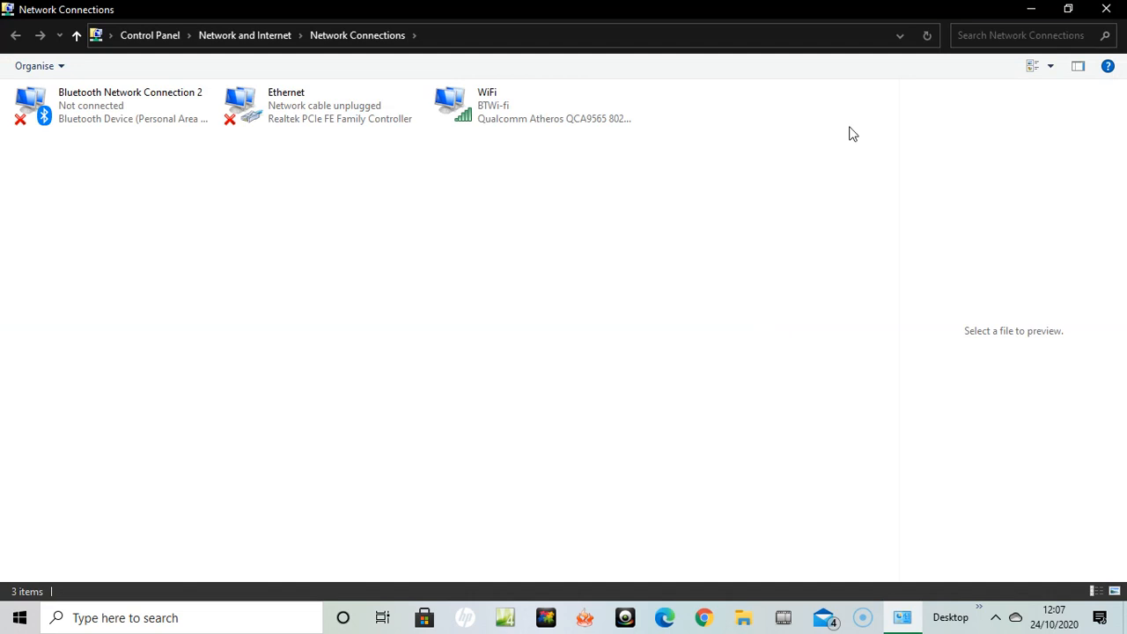
pyautogui.moveTo(93, 142)
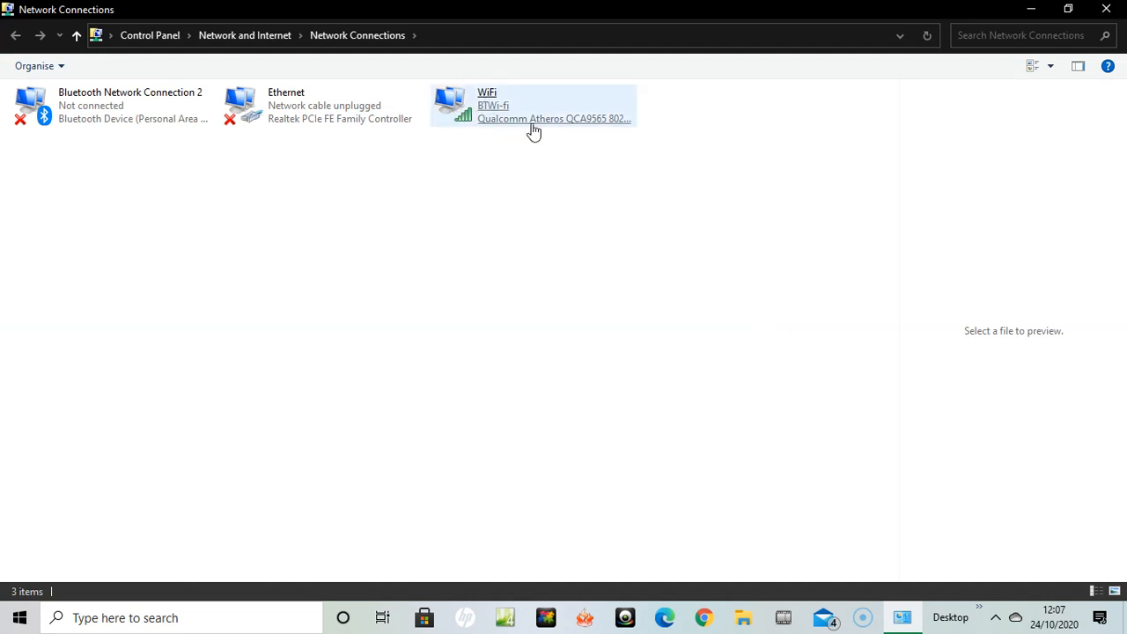
# Open the WiFi adapter's status dialog for the BTWi-fi connection.
pyautogui.click(532, 105)
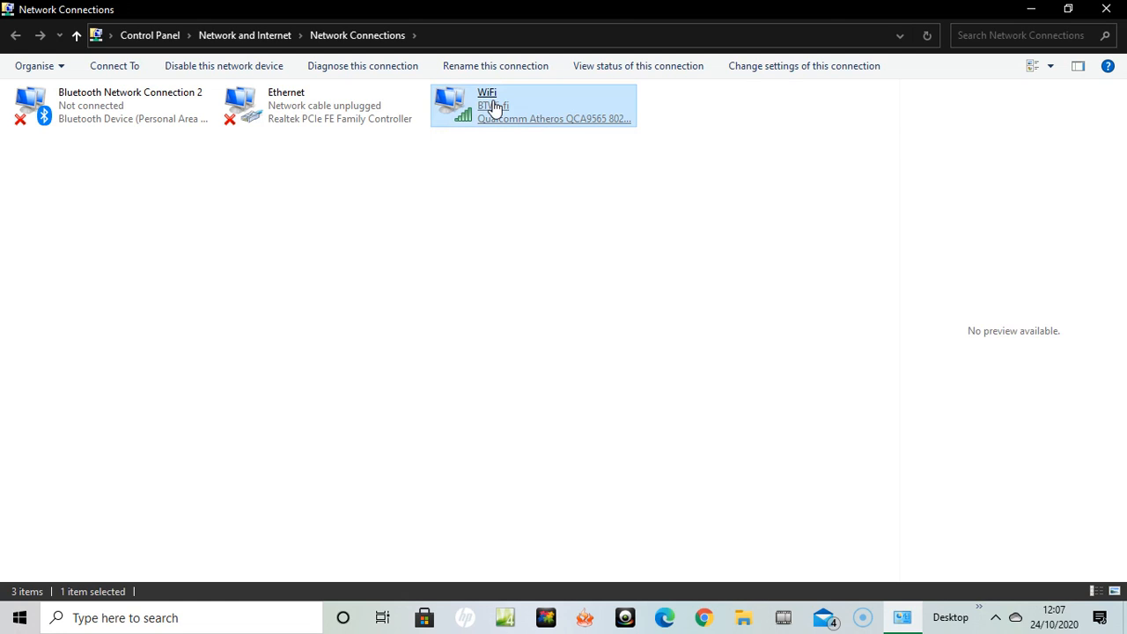
pyautogui.doubleClick(532, 105)
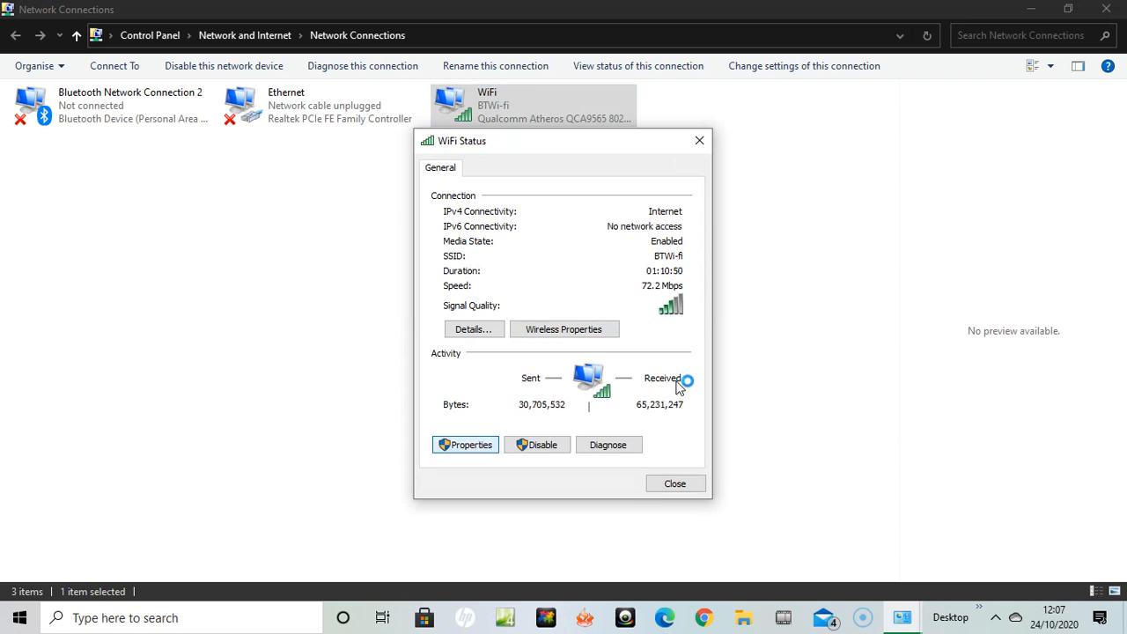
pyautogui.moveTo(1003, 245)
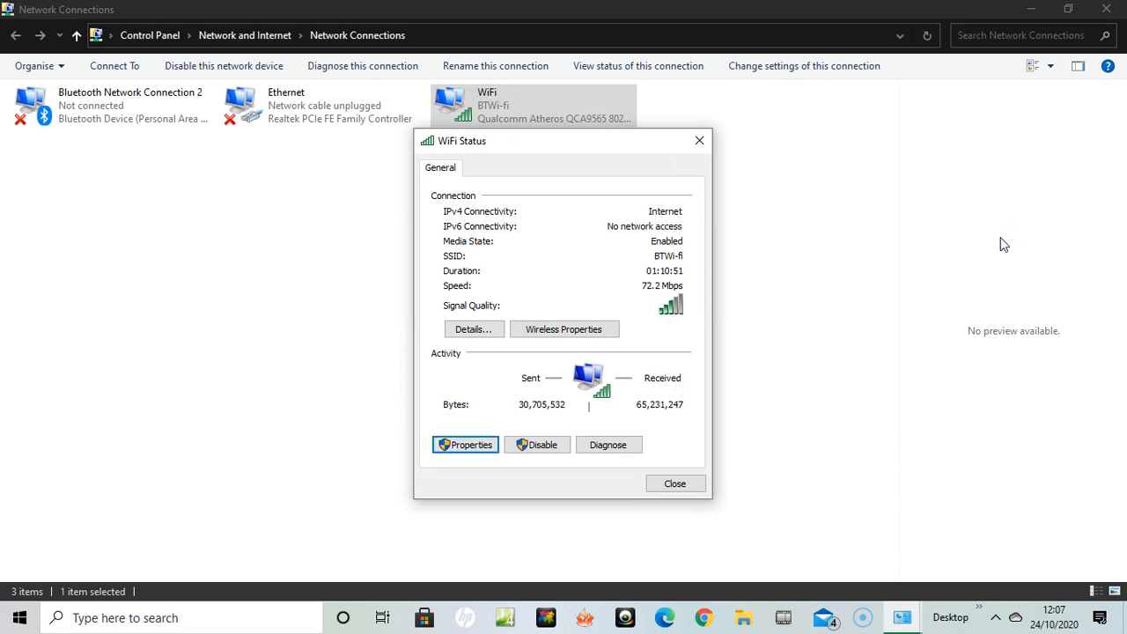
# Open Properties from the WiFi Status dialog.
pyautogui.click(465, 444)
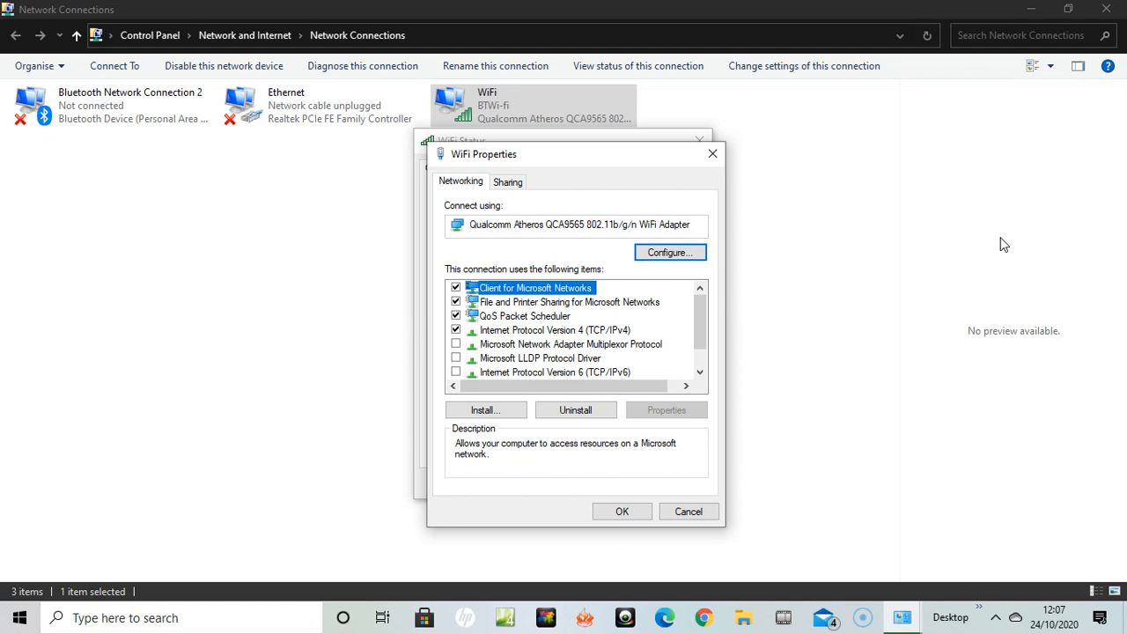
pyautogui.moveTo(969, 255)
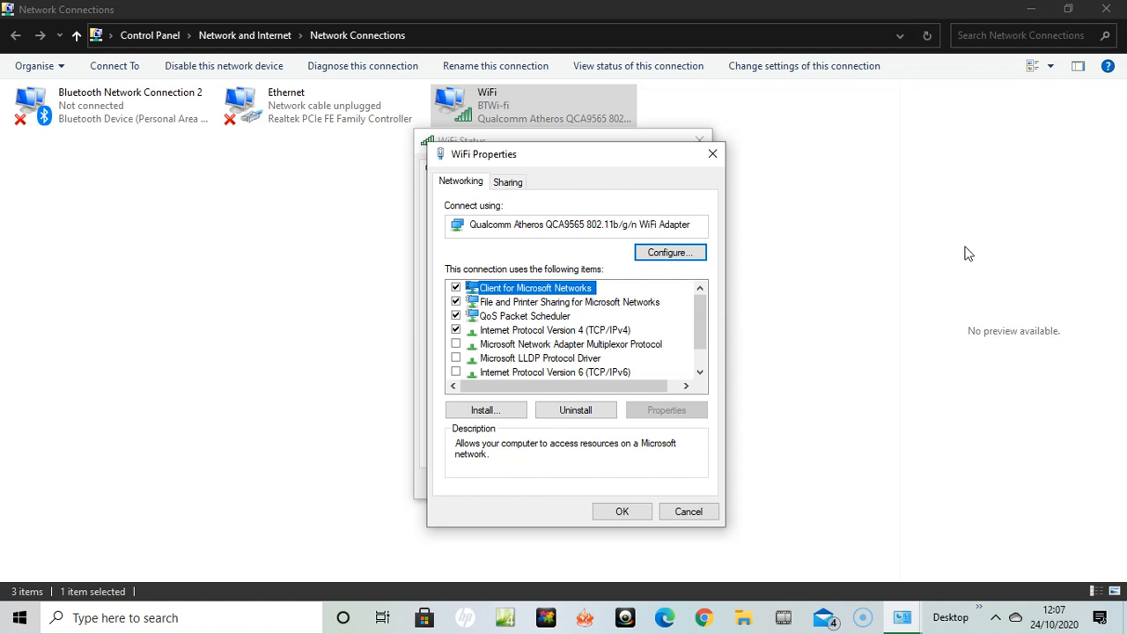
pyautogui.moveTo(745, 327)
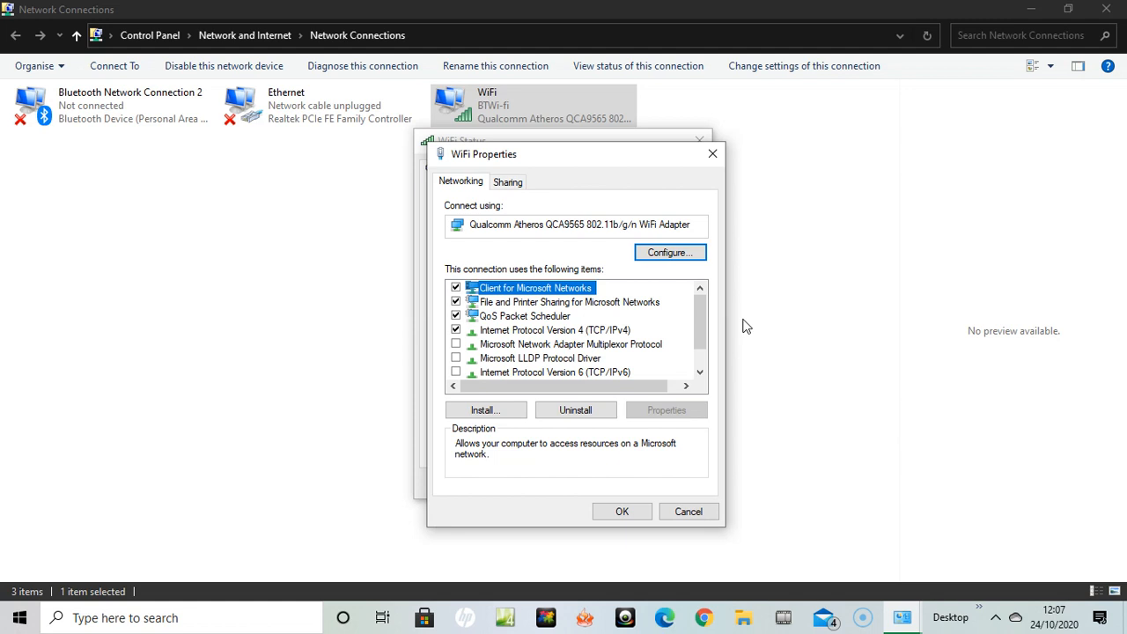
# Untick Internet Protocol Version 6 (TCP/IPv6) in WiFi Properties and confirm with OK.
pyautogui.scroll(-3)
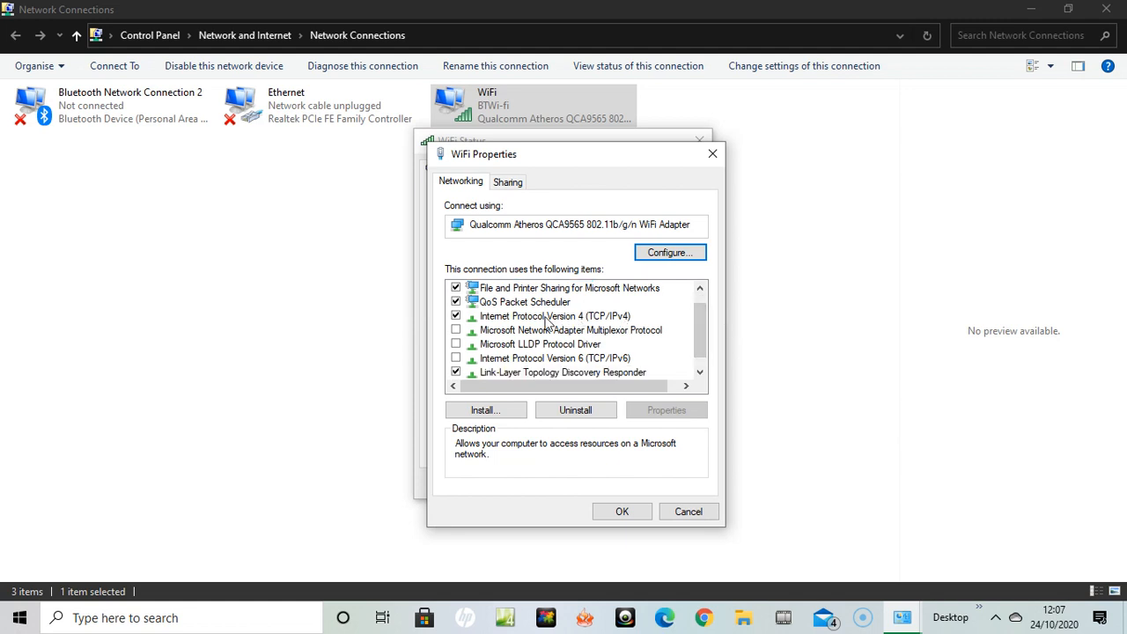
pyautogui.moveTo(685, 329)
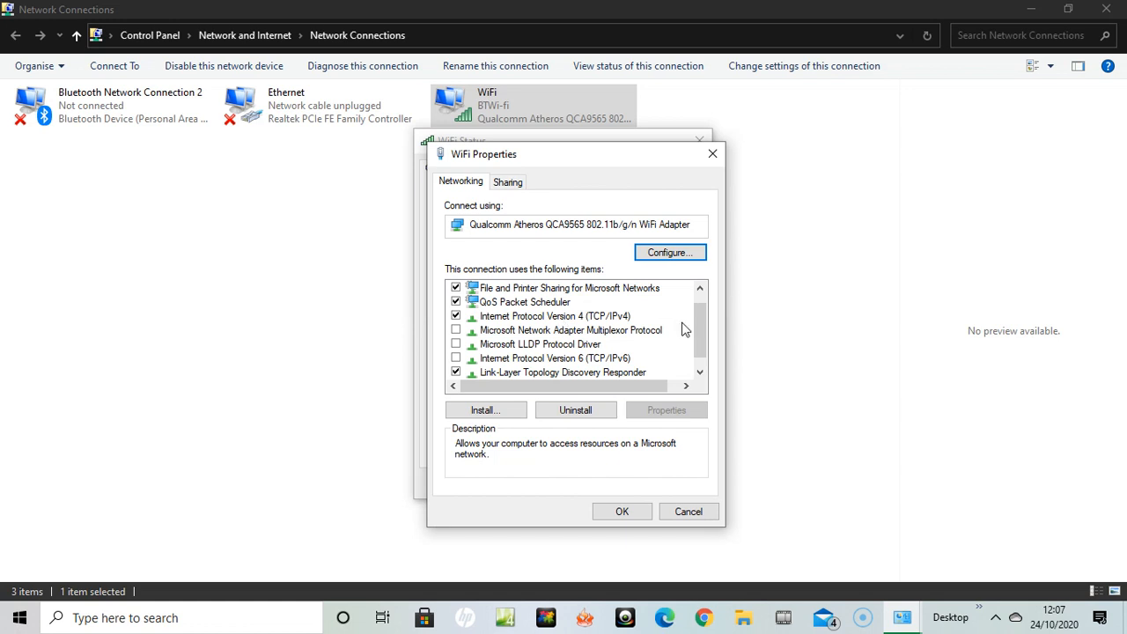
pyautogui.scroll(-3)
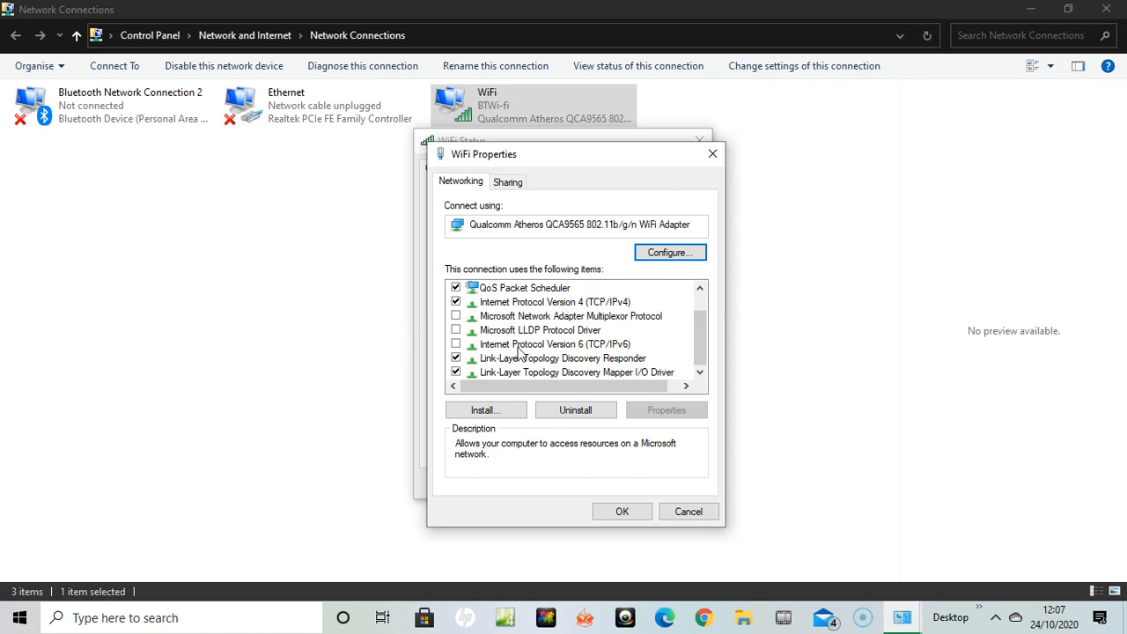
pyautogui.click(555, 344)
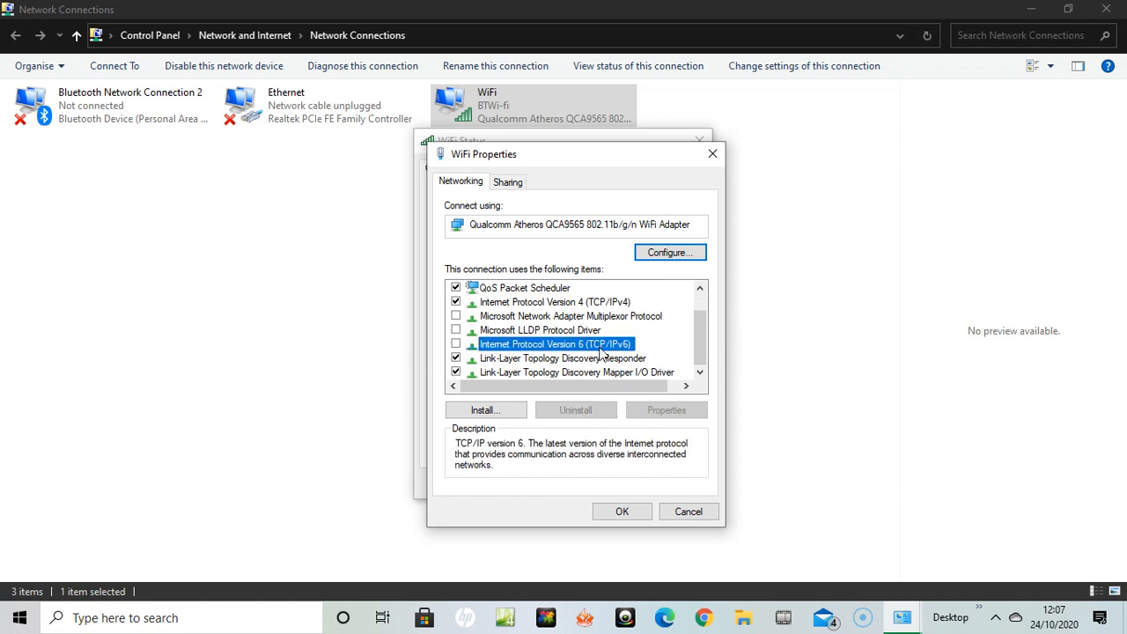
pyautogui.click(456, 344)
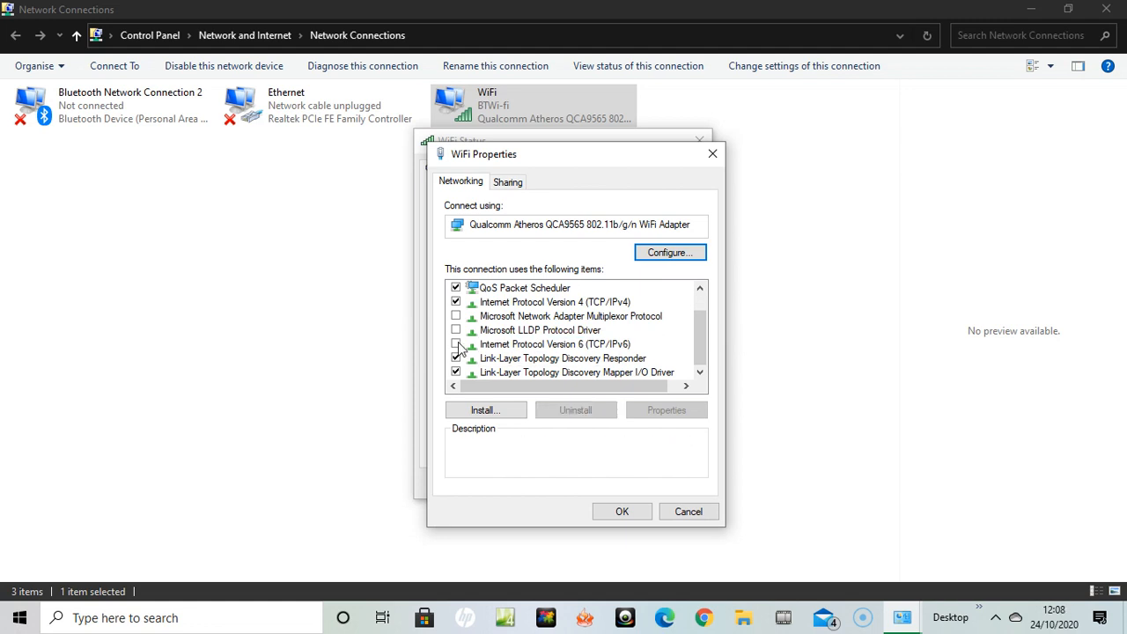
pyautogui.click(554, 344)
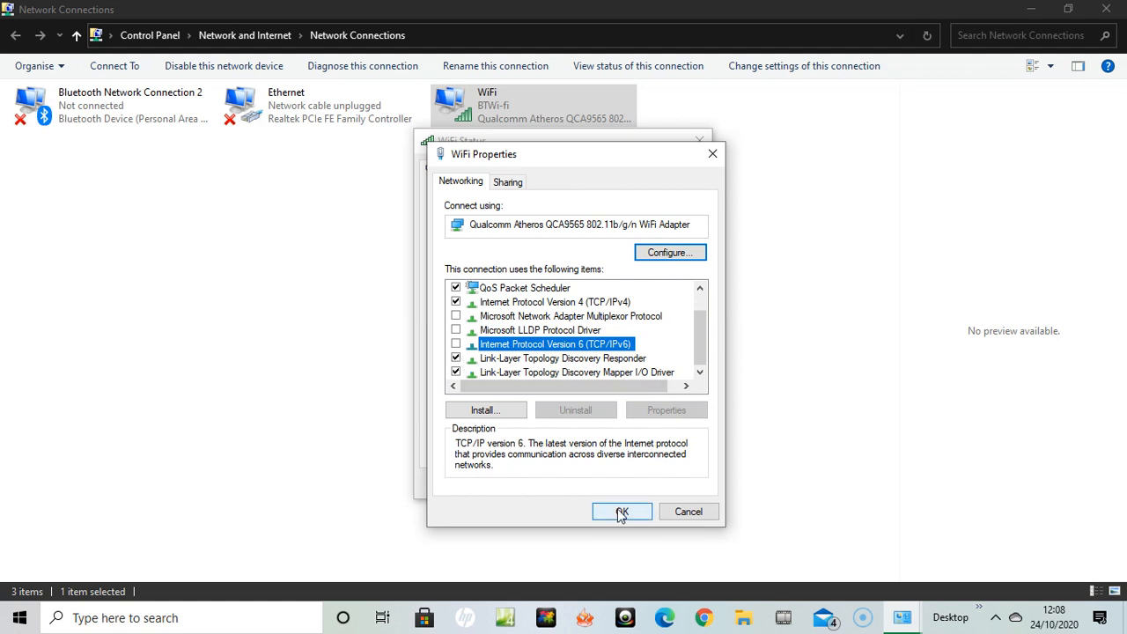
pyautogui.click(621, 511)
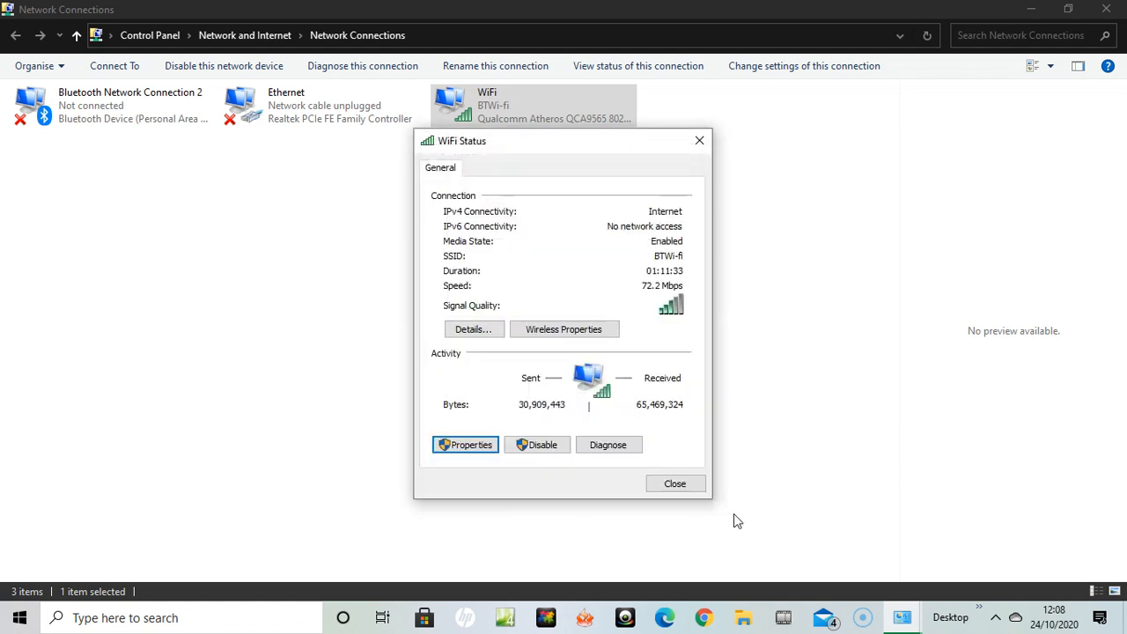
pyautogui.moveTo(674, 483)
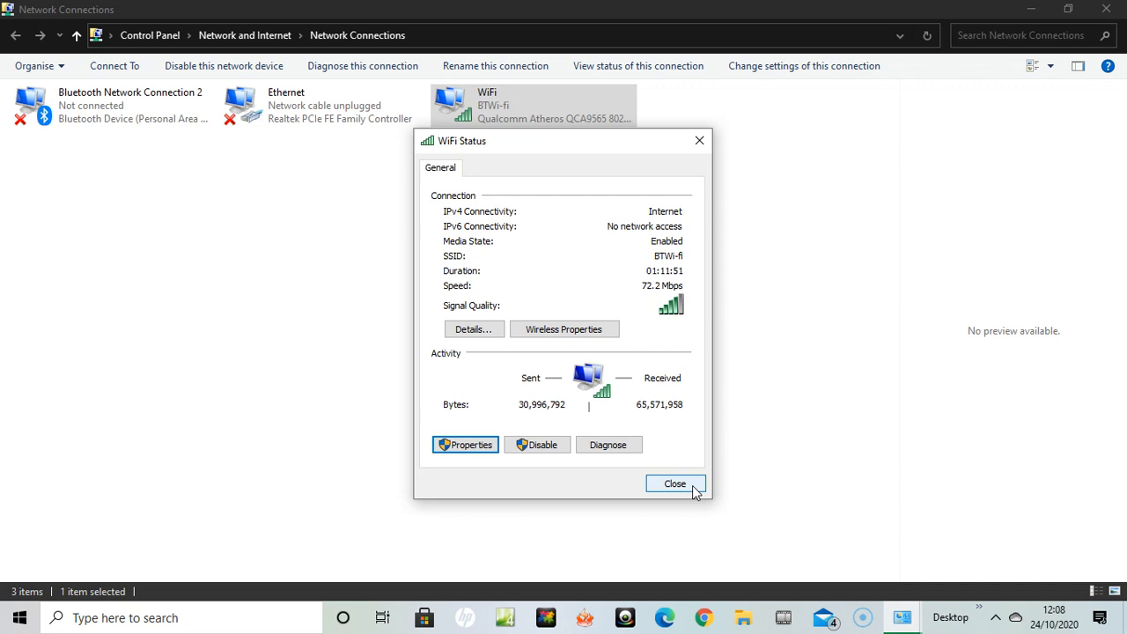
pyautogui.moveTo(700, 141)
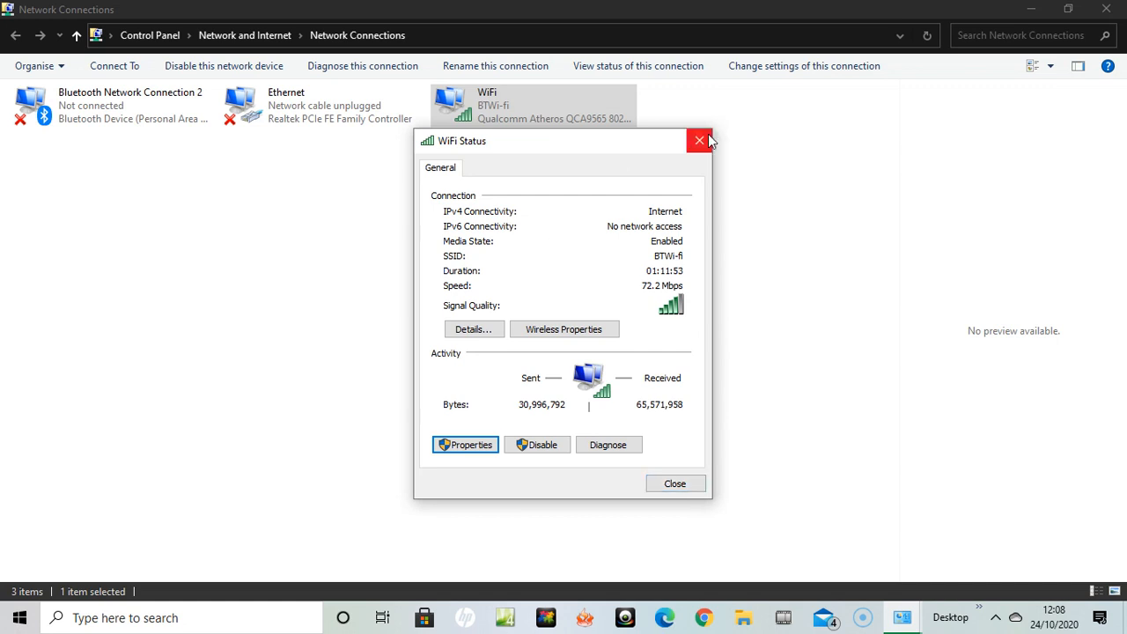
pyautogui.moveTo(701, 142)
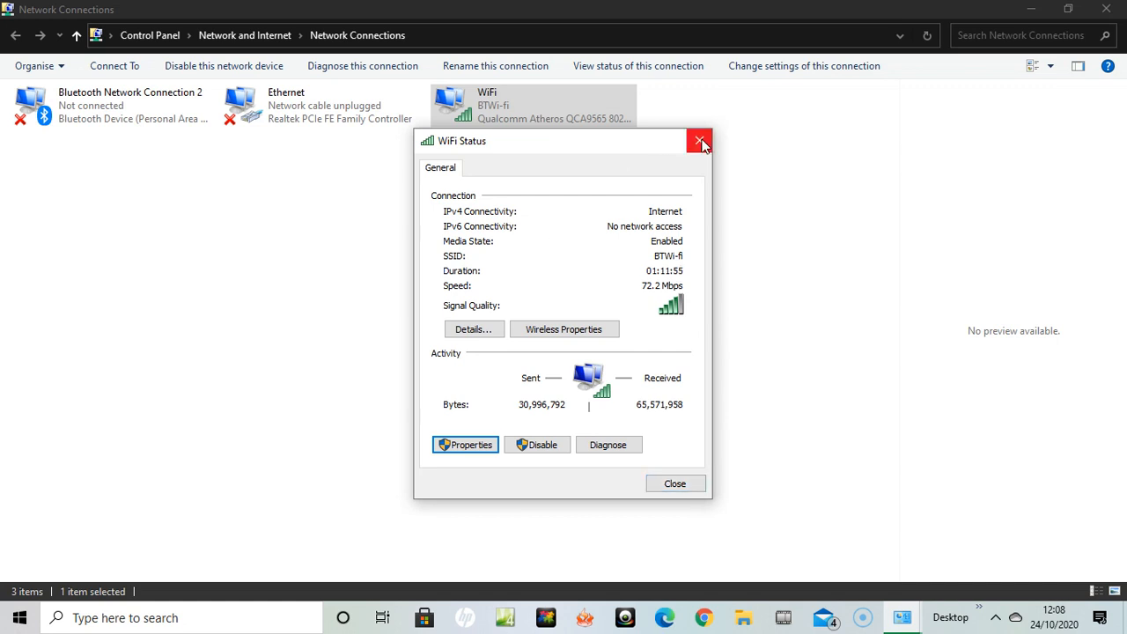
# Close the WiFi Status dialog, leaving the Network Connections list.
pyautogui.click(700, 141)
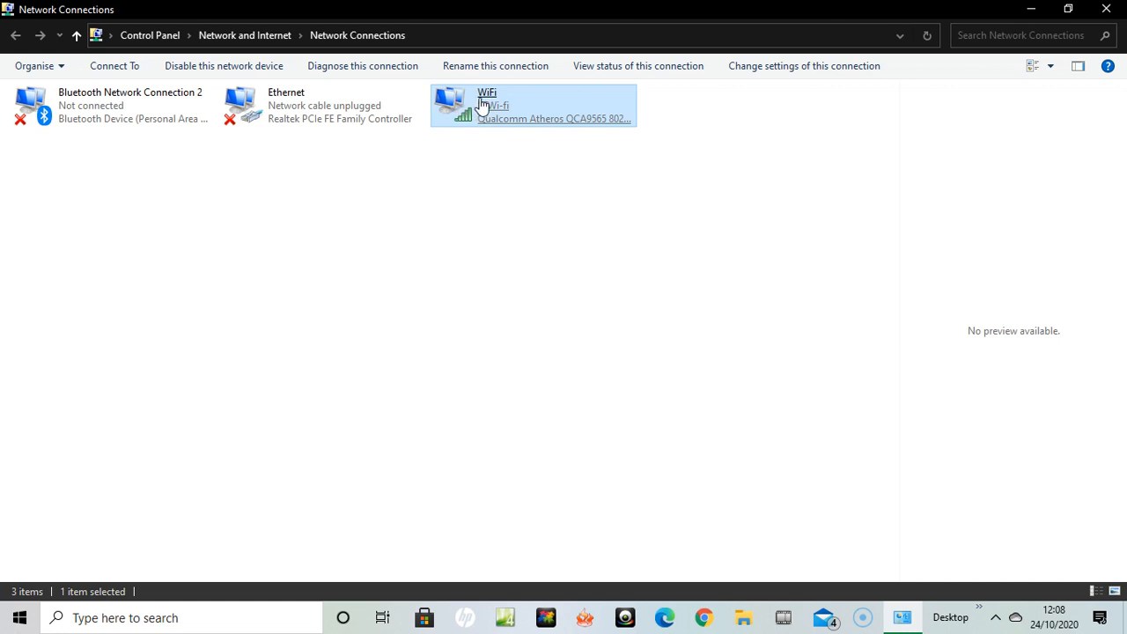
pyautogui.moveTo(485, 105)
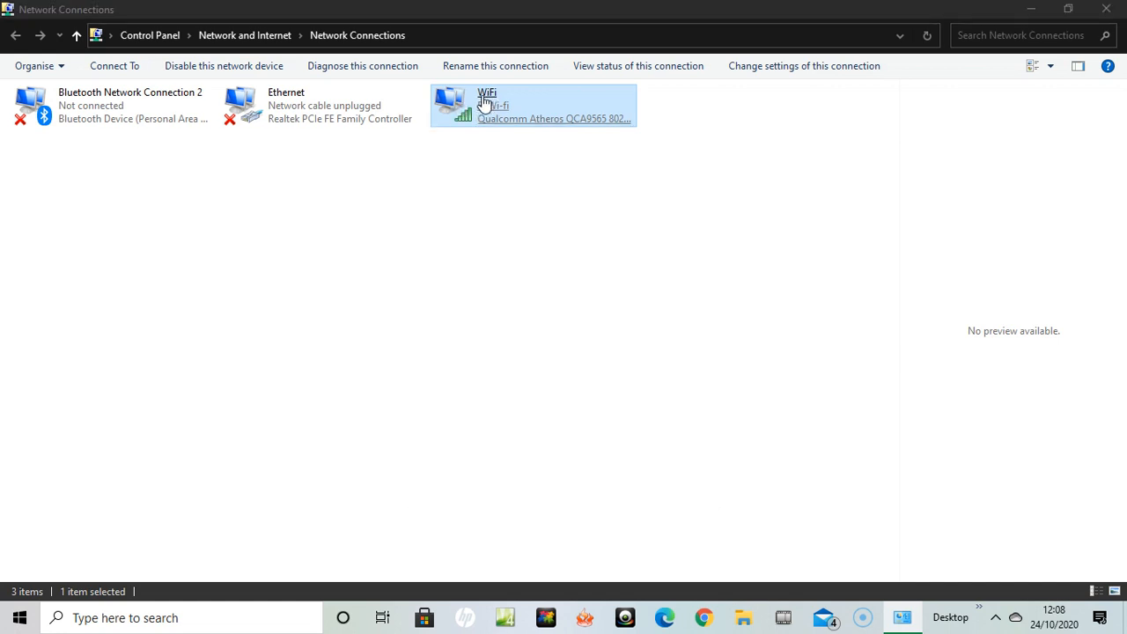
# Reopen WiFi Status by double-clicking the adapter, then open its Properties.
pyautogui.doubleClick(532, 106)
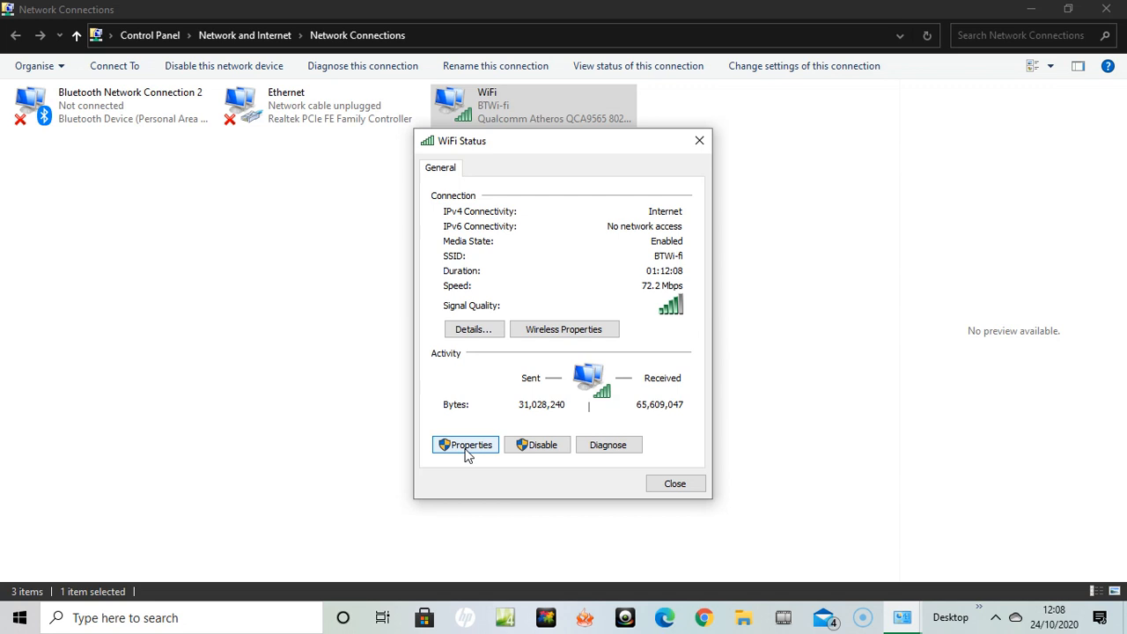
pyautogui.moveTo(928, 459)
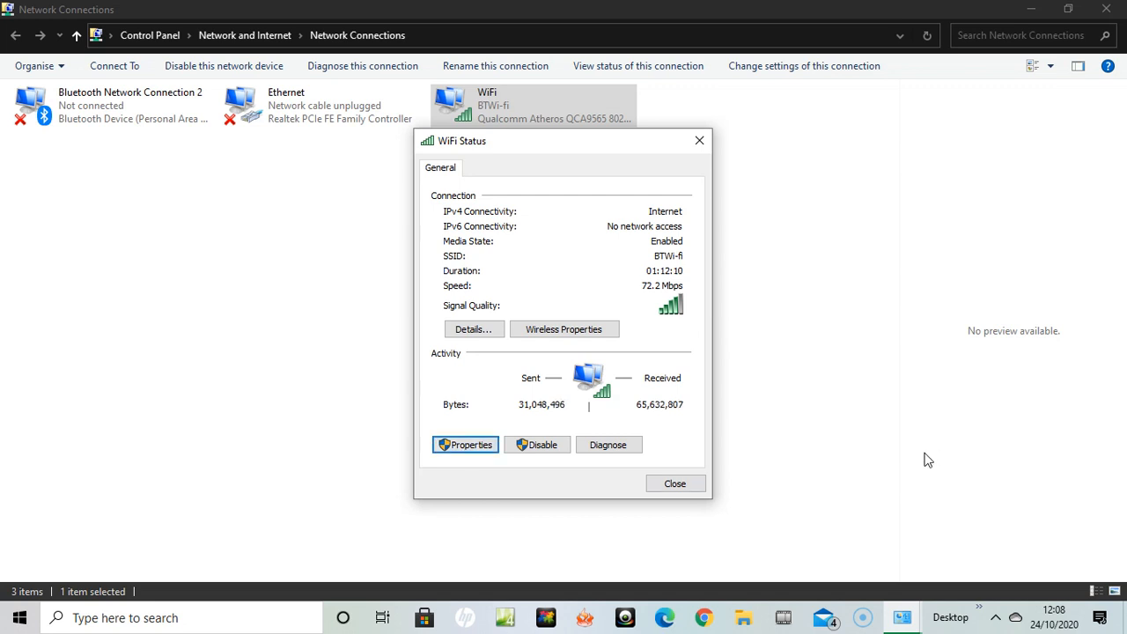
pyautogui.click(465, 444)
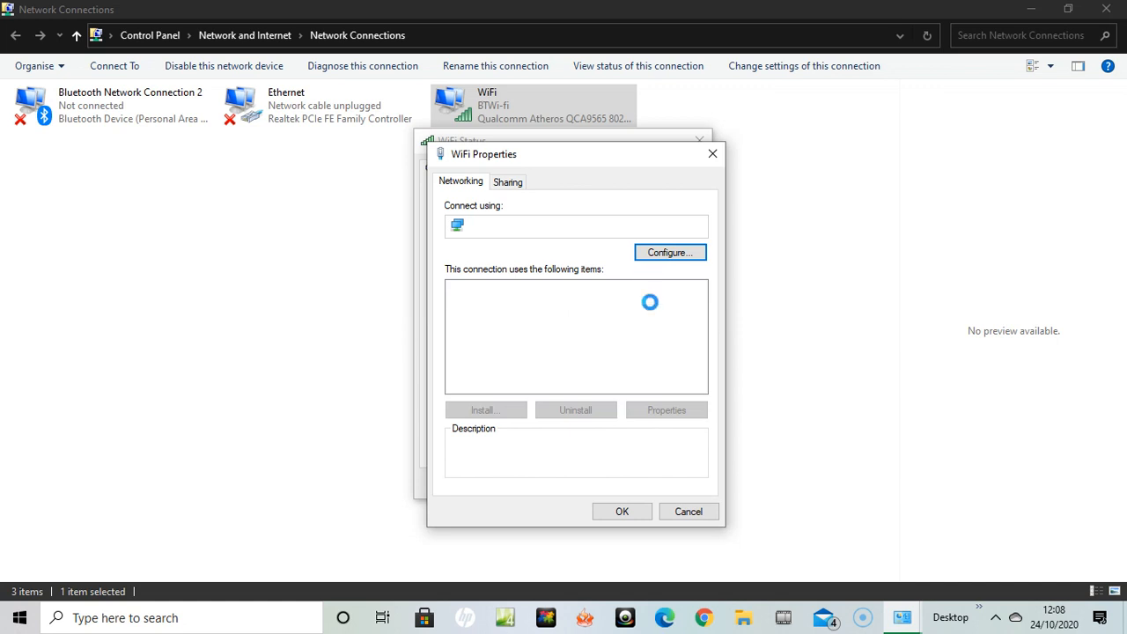
pyautogui.moveTo(746, 309)
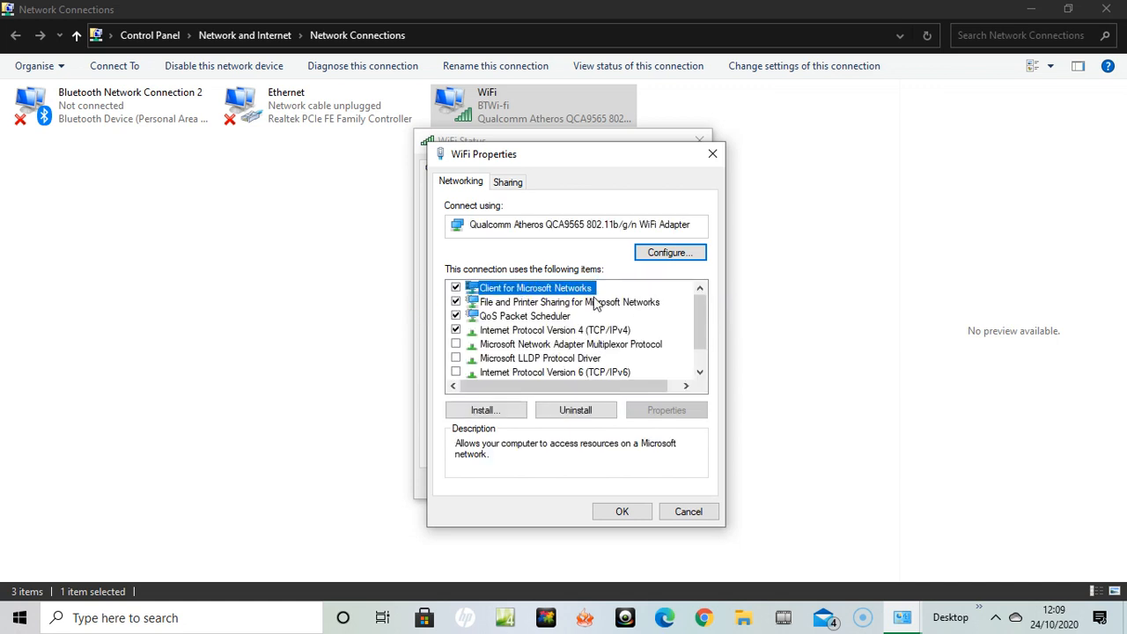
pyautogui.moveTo(629, 333)
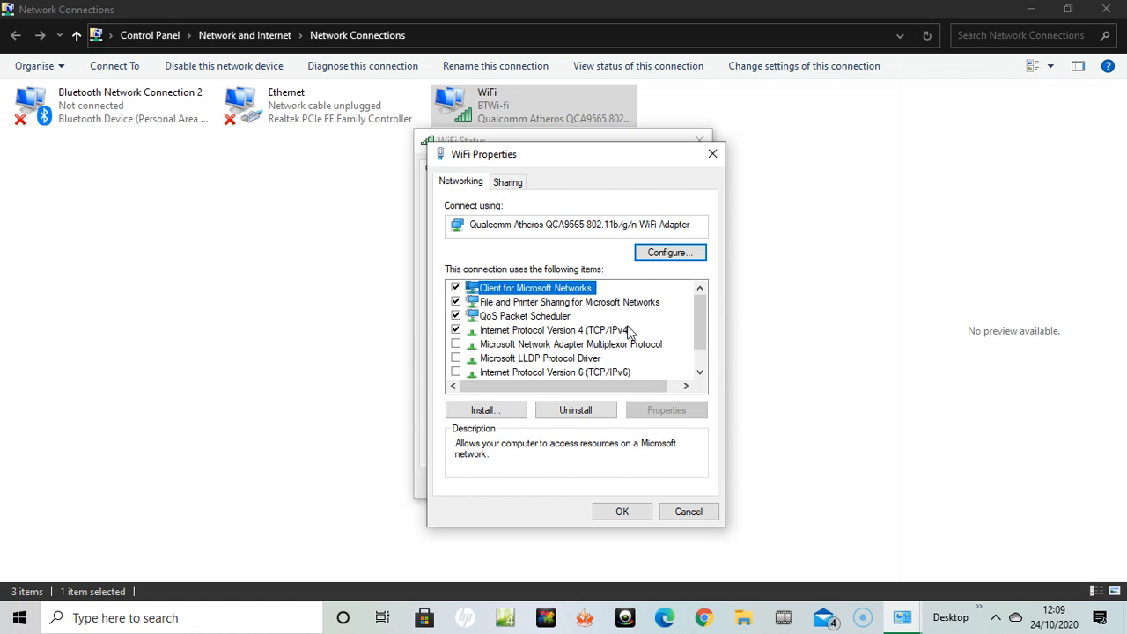
# Select TCP/IPv6 in WiFi Properties and ensure its checkbox stays cleared.
pyautogui.click(555, 329)
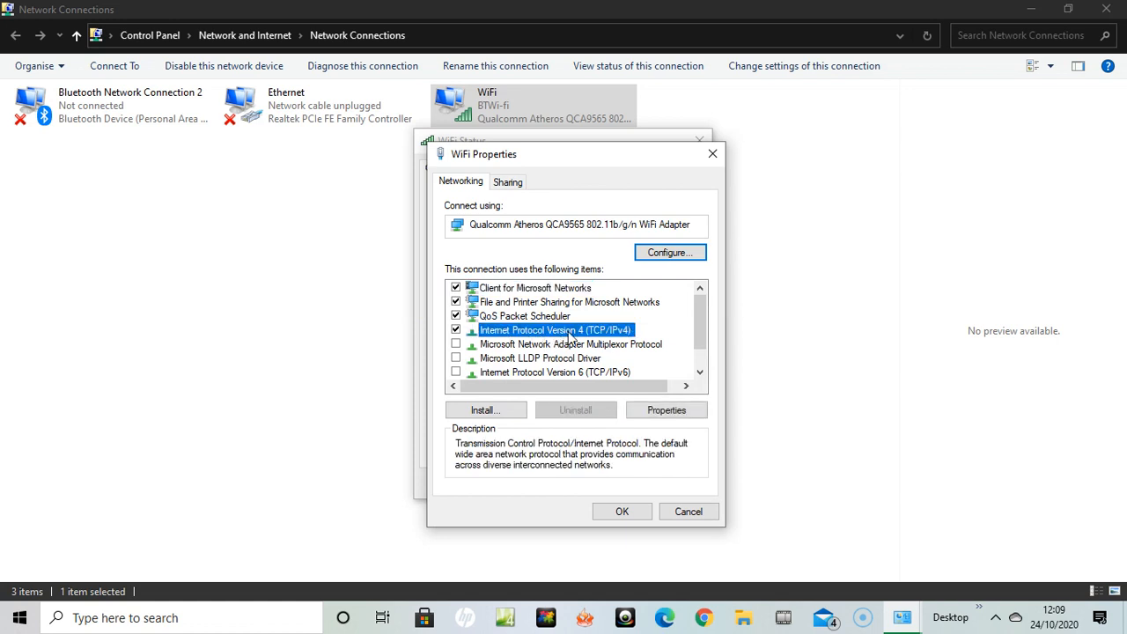
pyautogui.scroll(-3)
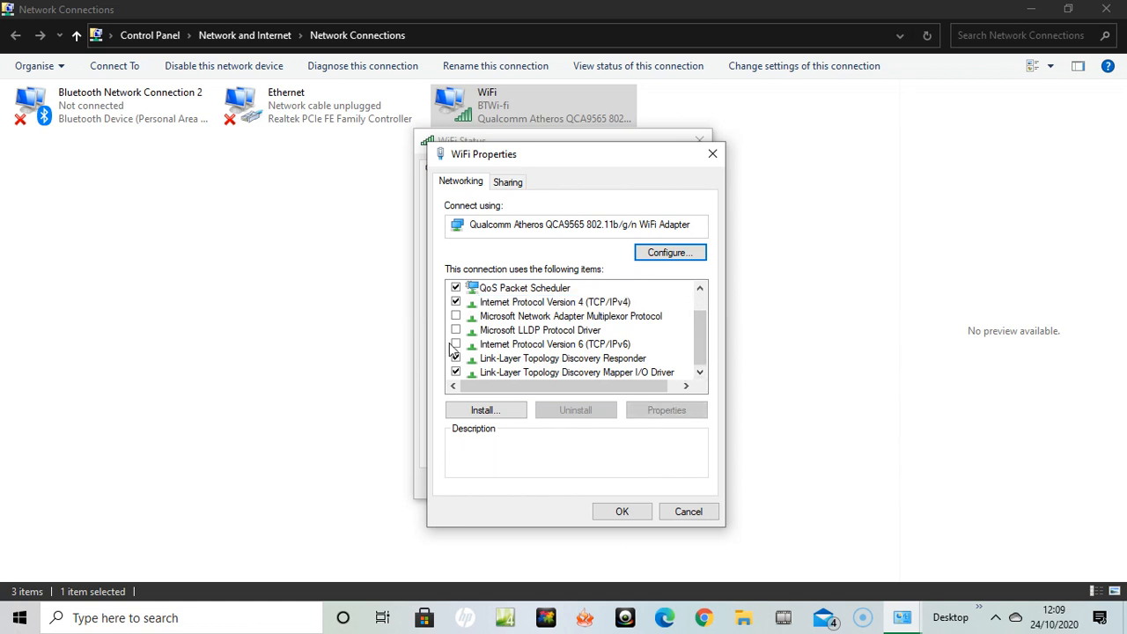
pyautogui.click(556, 343)
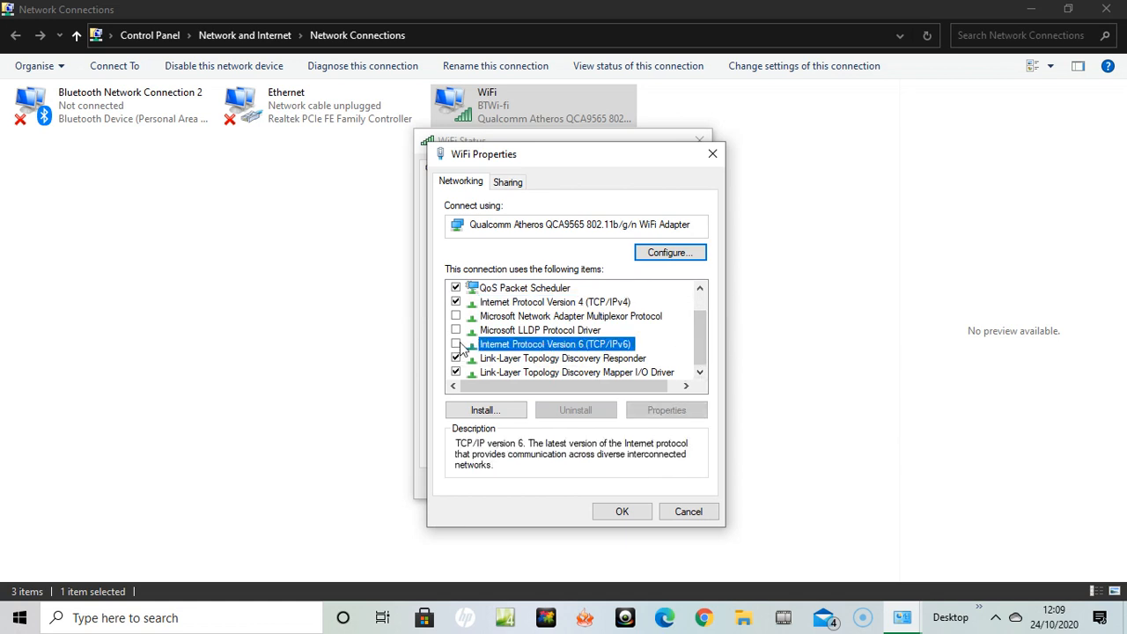
pyautogui.click(456, 344)
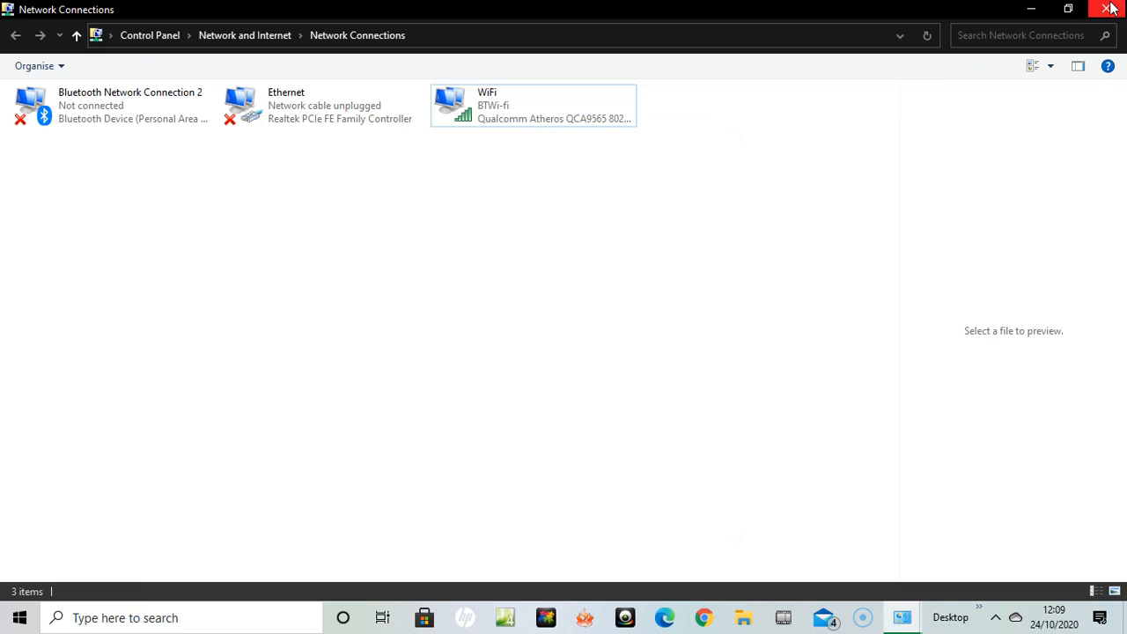
pyautogui.moveTo(1012, 129)
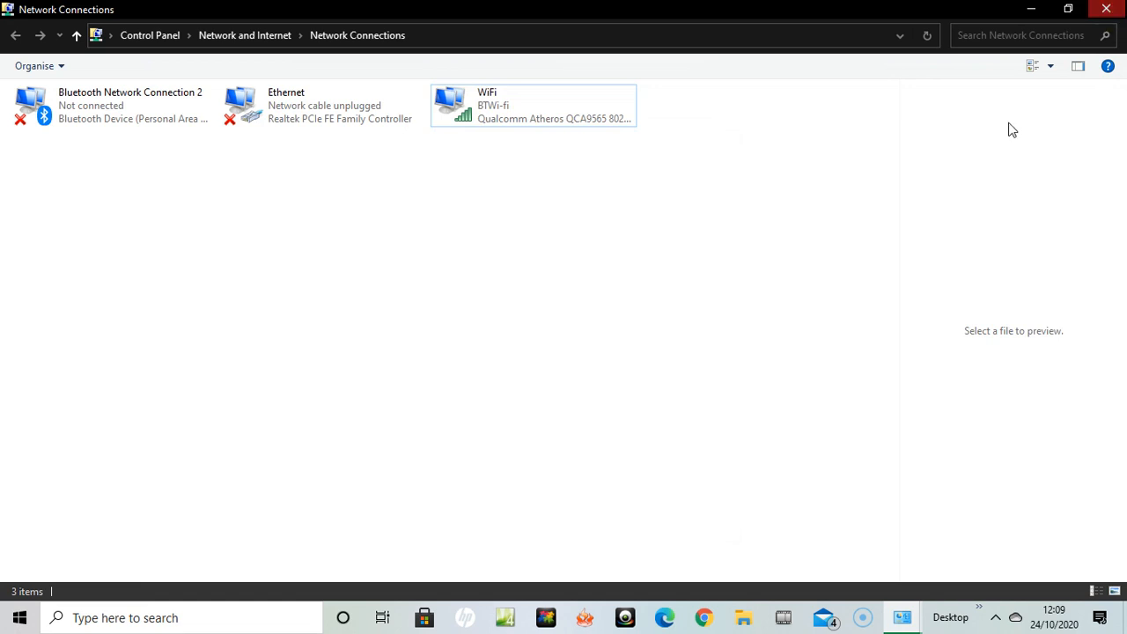
pyautogui.moveTo(772, 337)
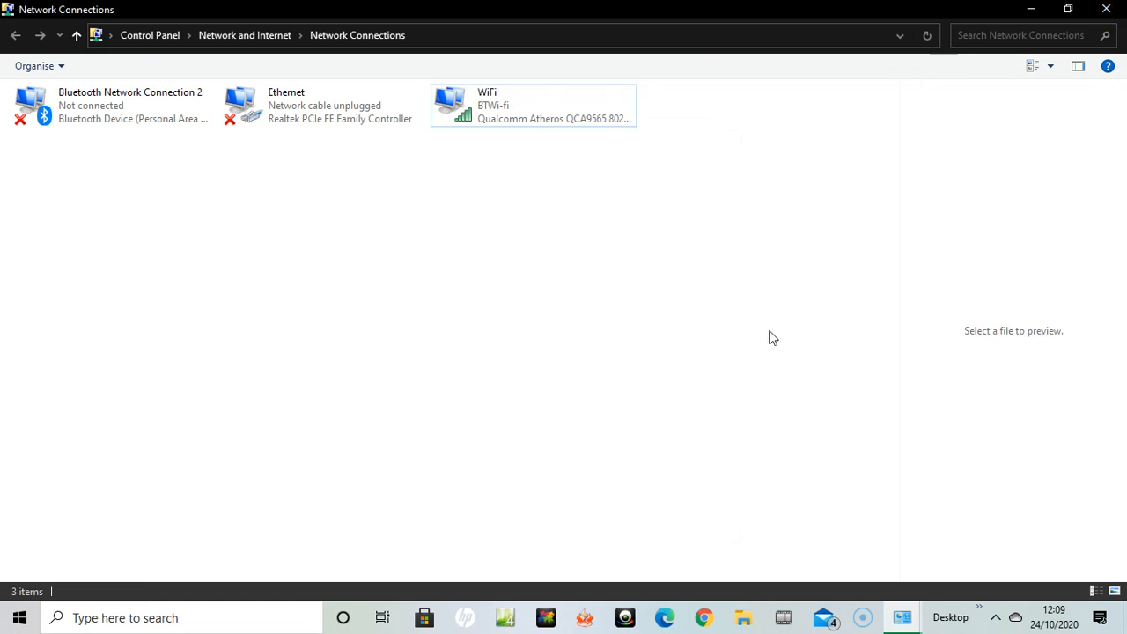
pyautogui.moveTo(922, 250)
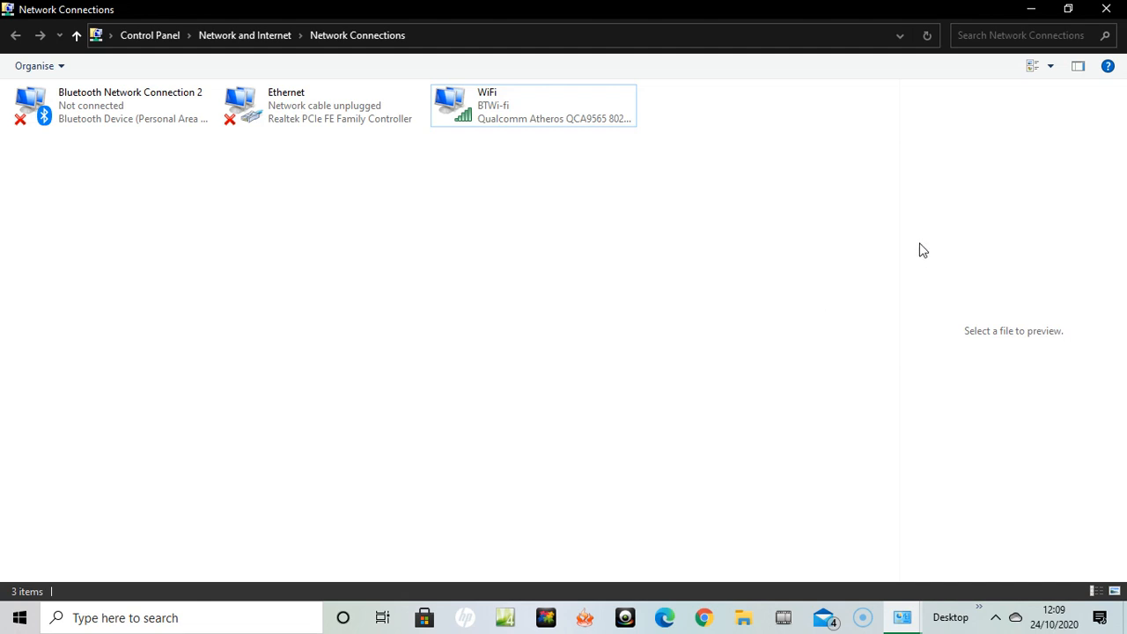
pyautogui.moveTo(755, 280)
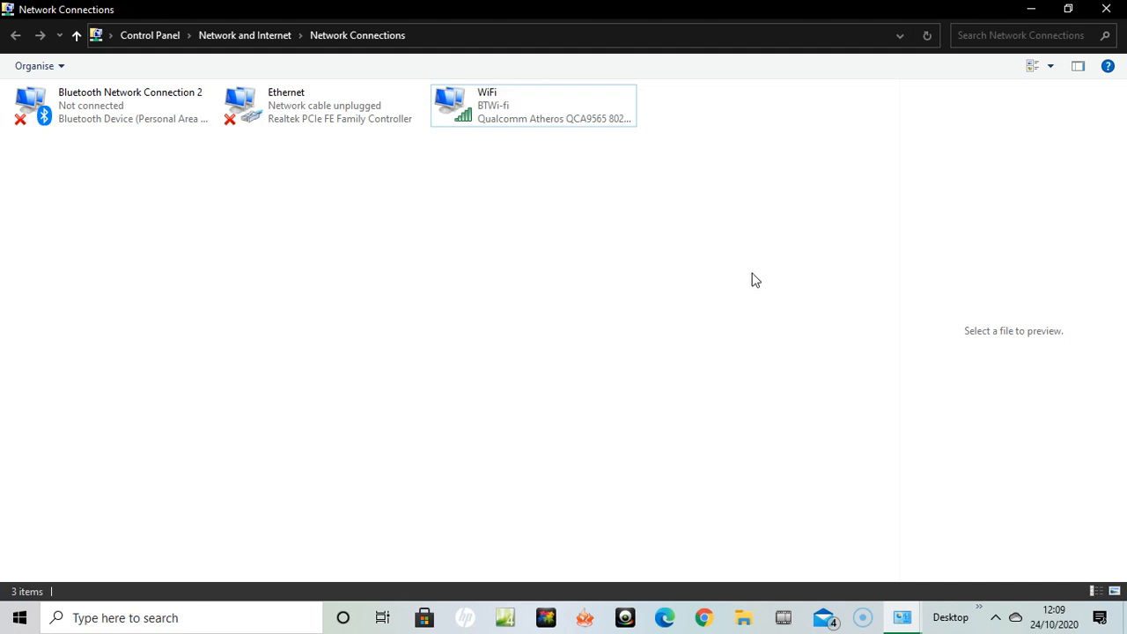
pyautogui.moveTo(967, 141)
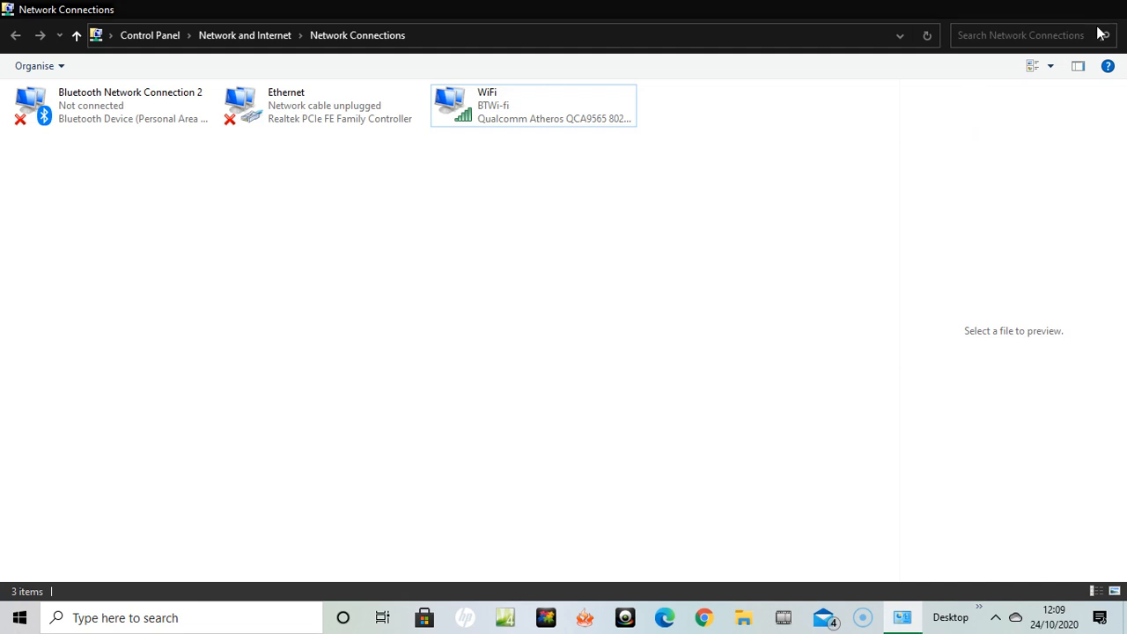
# Close the Network Connections window, leaving only WiFi Status open.
pyautogui.doubleClick(532, 105)
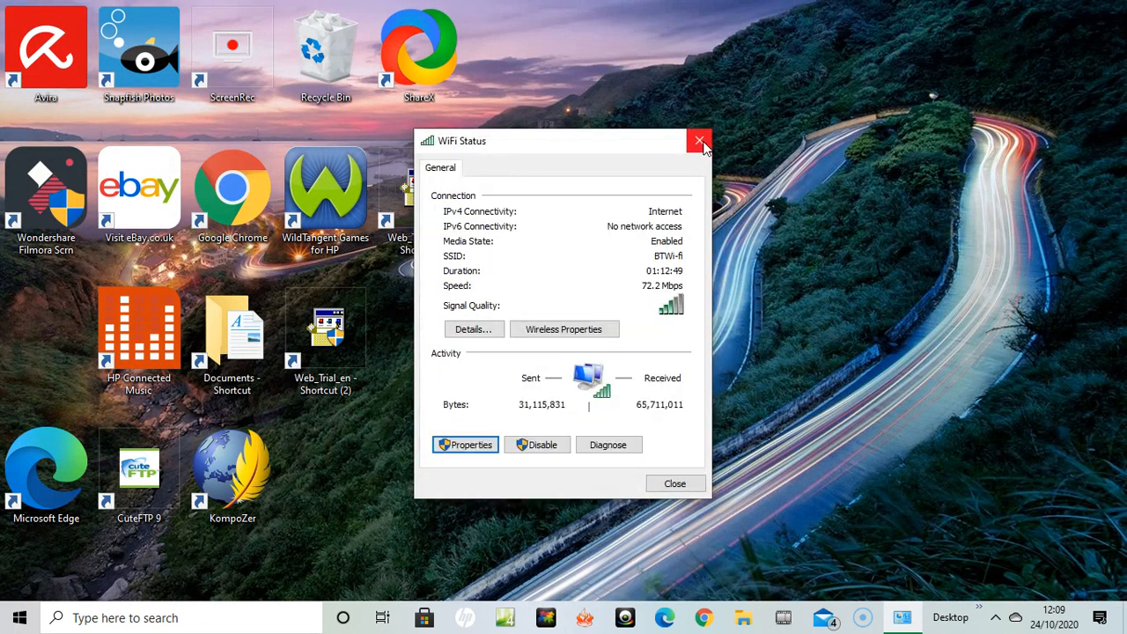